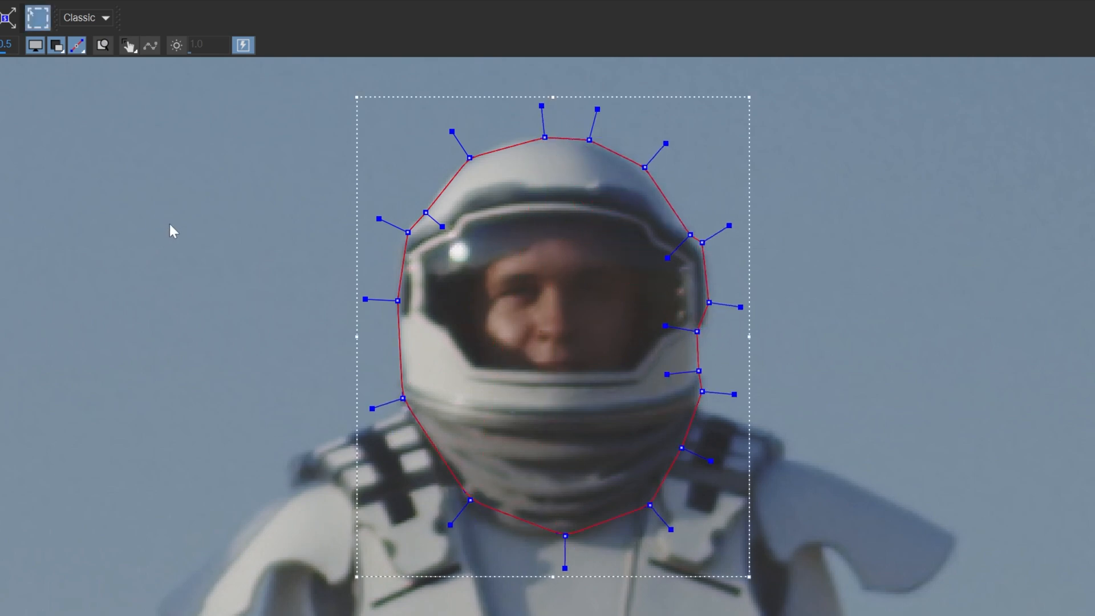
pyautogui.moveTo(589, 258)
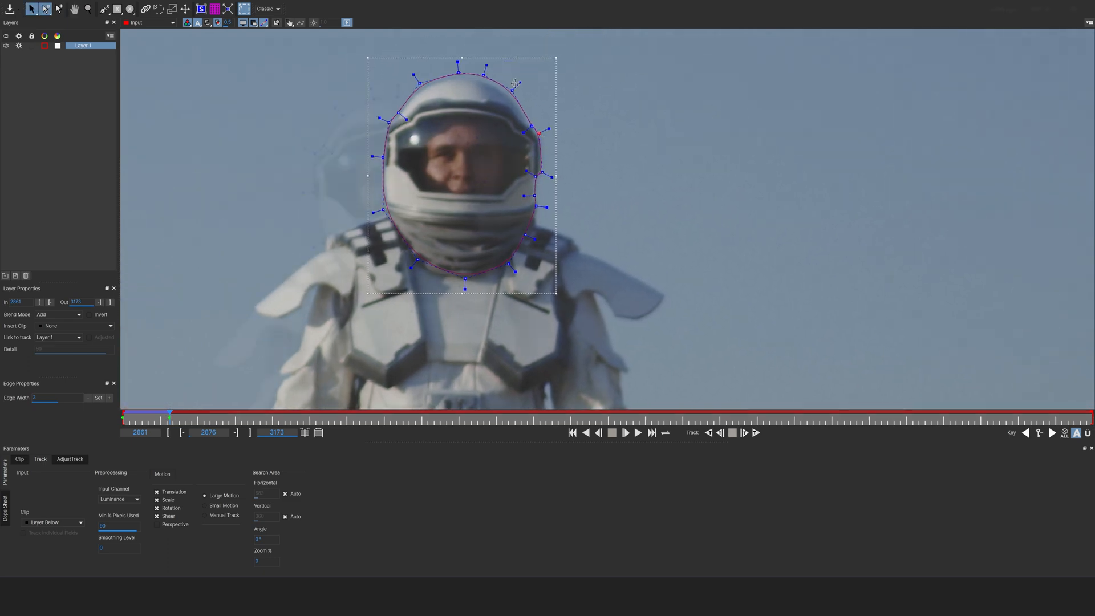
# Start Track Forward so the helmet spline follows the astronaut's head across frames.
pyautogui.click(572, 434)
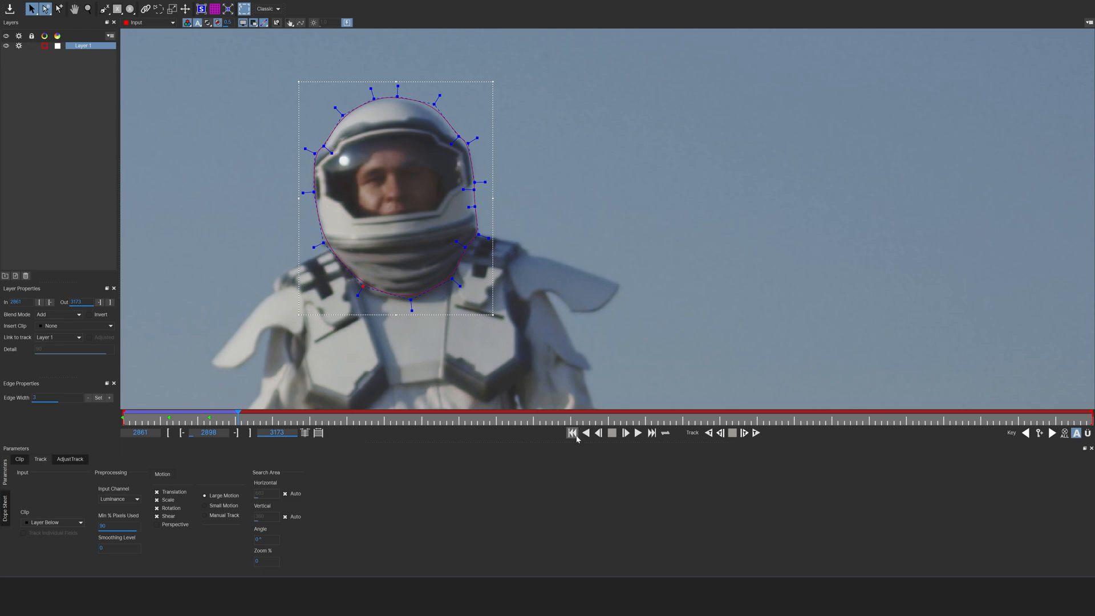
# Rename the head shape Helmet and deselect it to begin a new Body spline around the suit.
pyautogui.click(571, 434)
pyautogui.write('Helmet')
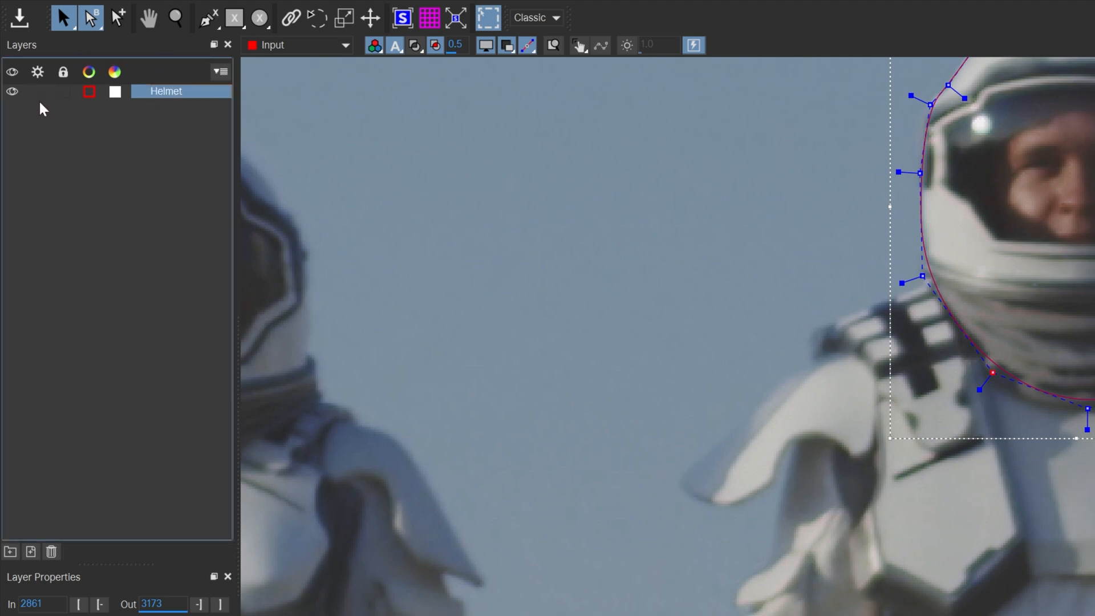
pyautogui.click(208, 17)
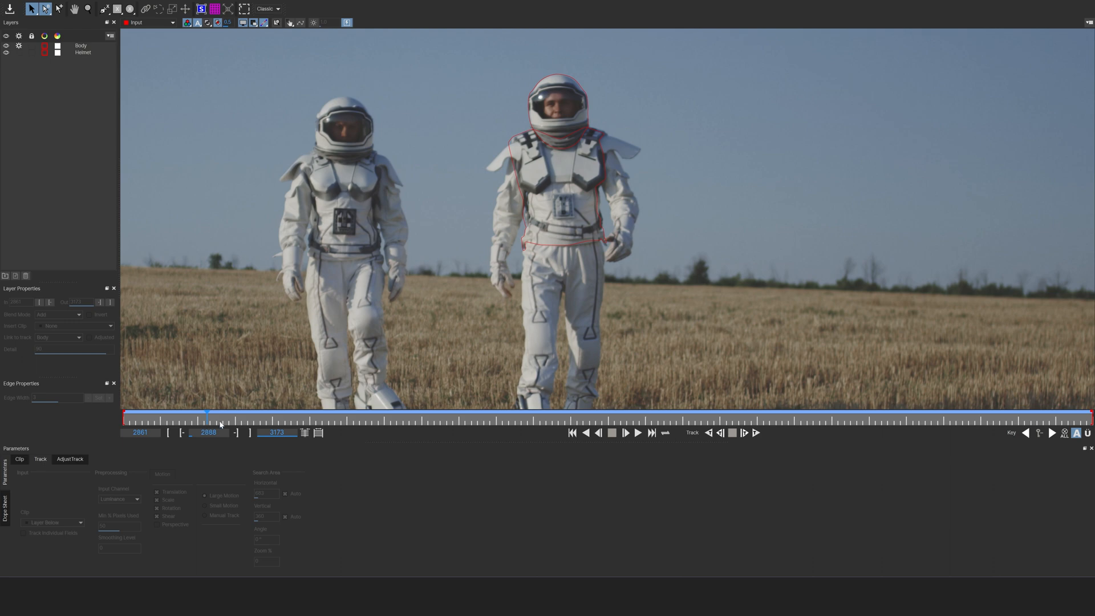
pyautogui.moveTo(244, 432)
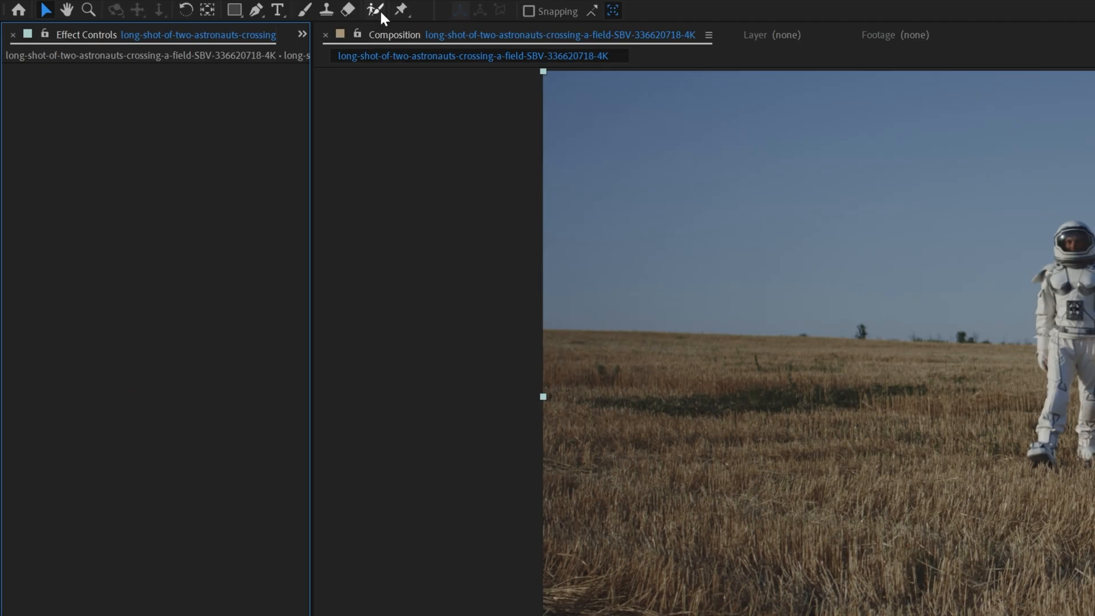
pyautogui.moveTo(377, 13)
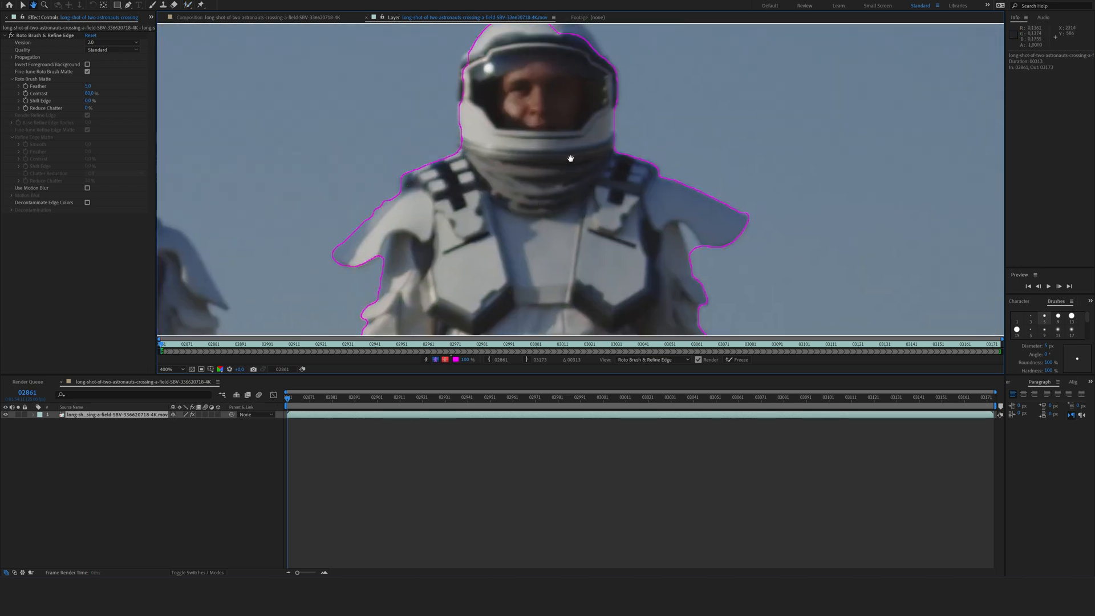
# Roto Brush over the right astronaut, extending the selection from helmet to boots.
pyautogui.click(162, 369)
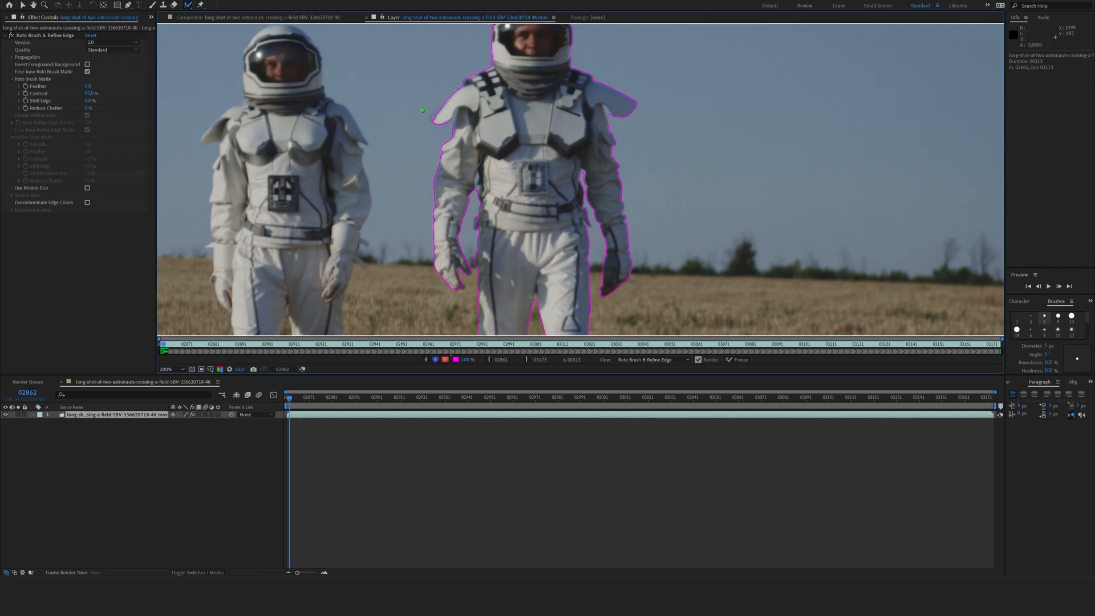
pyautogui.moveTo(422, 111); pyautogui.dragTo(437, 119)
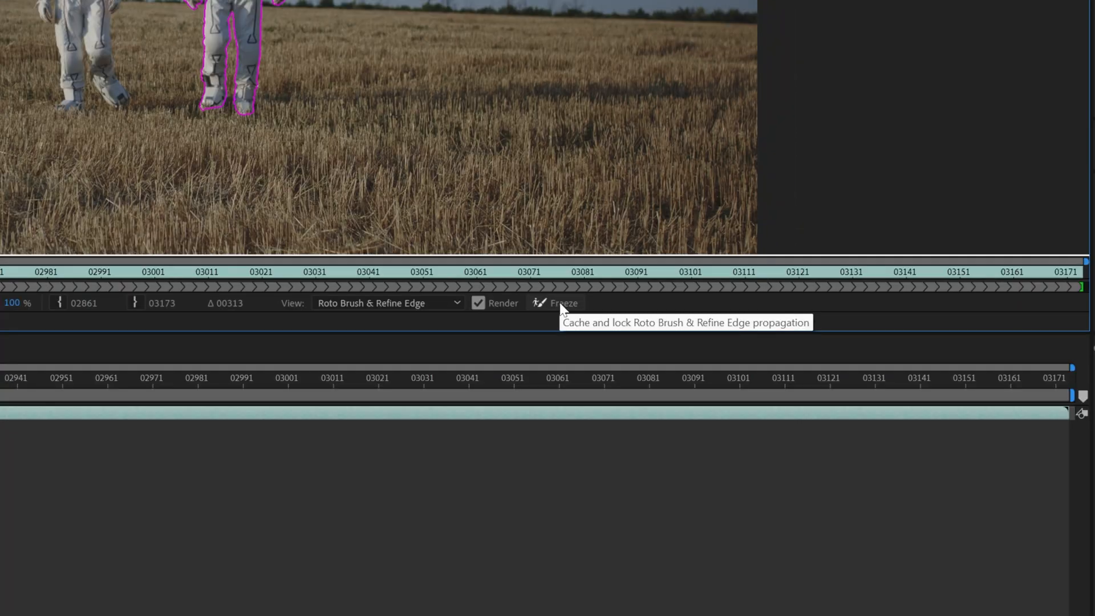
# Freeze the roto selection and feather the astronaut matte's edges.
pyautogui.click(565, 303)
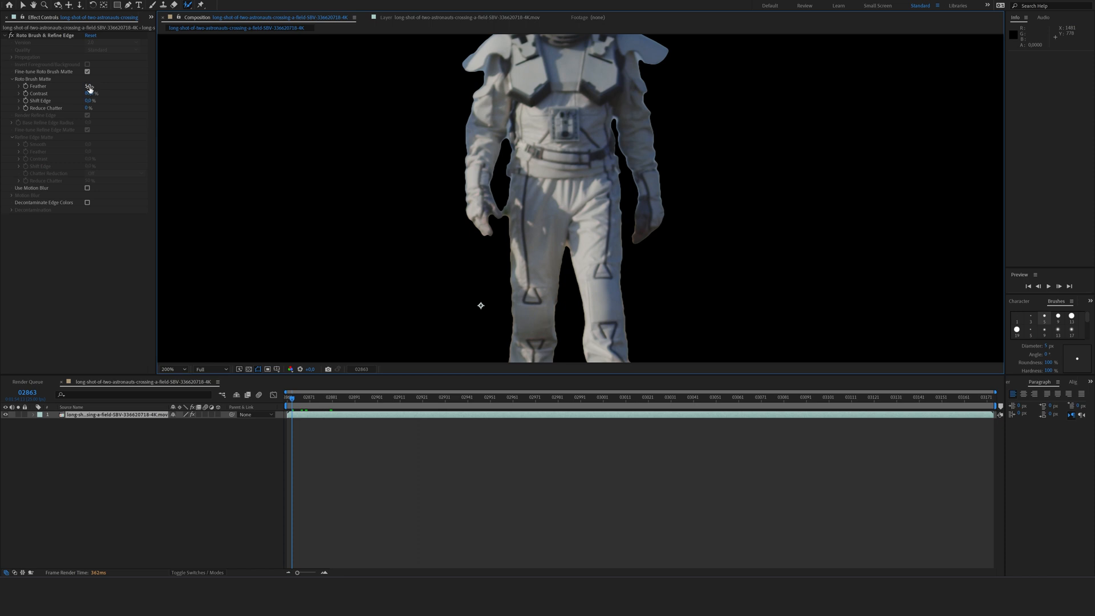
pyautogui.moveTo(89, 86); pyautogui.dragTo(89, 85)
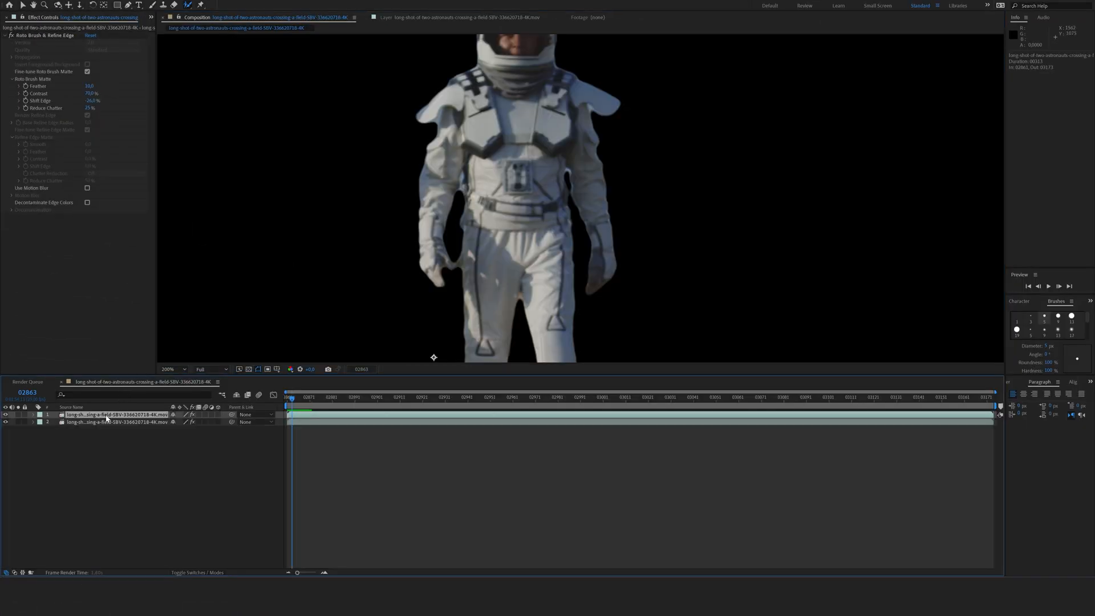
# Insert the Milky Way clip between the cut-out astronaut and the field footage layers.
pyautogui.click(117, 422)
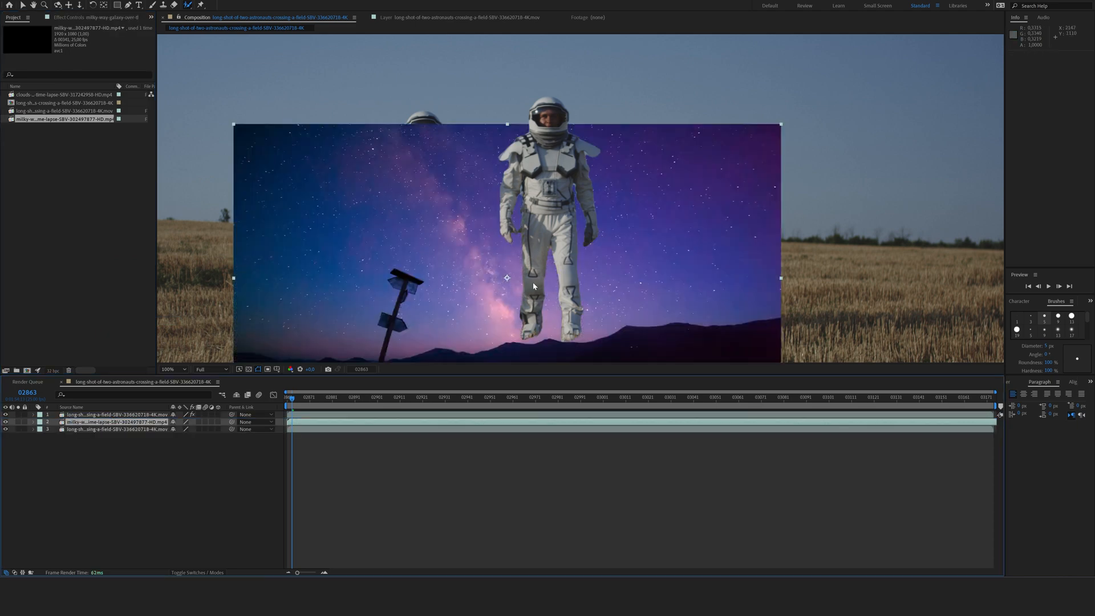
pyautogui.moveTo(631, 329)
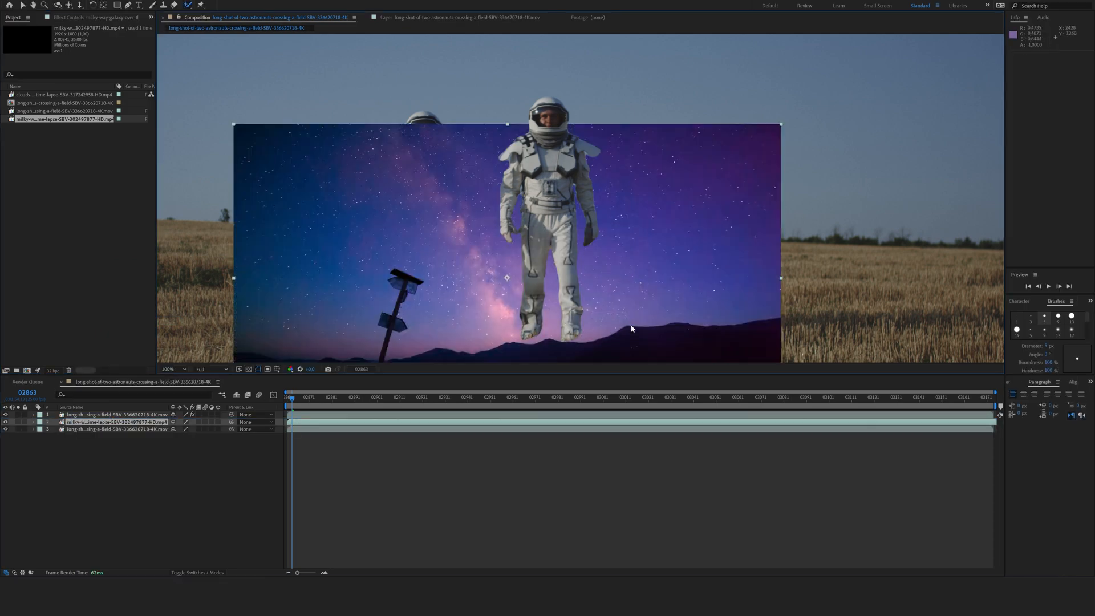